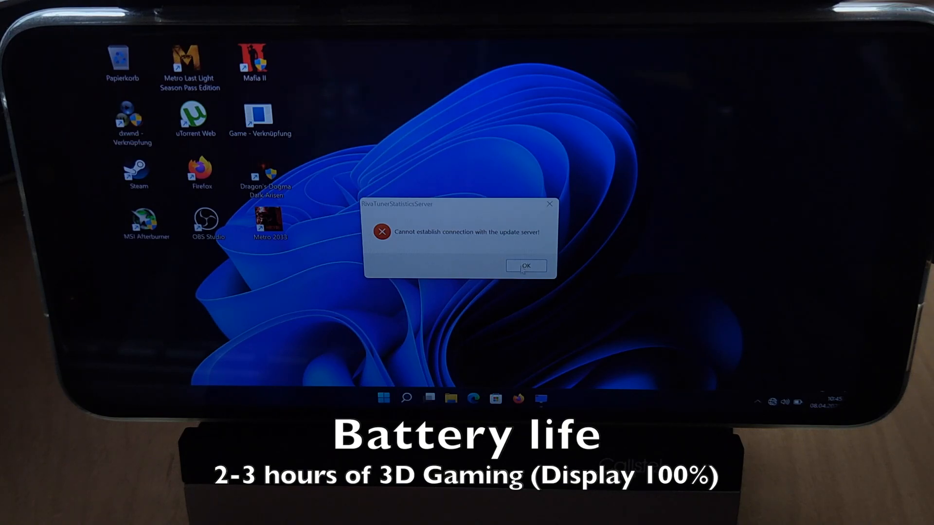
Skip the PES 2016 video ahead to 4:37, then switch to the 'DmC: Devil May Cry - better FPS' video
left_click(525, 265)
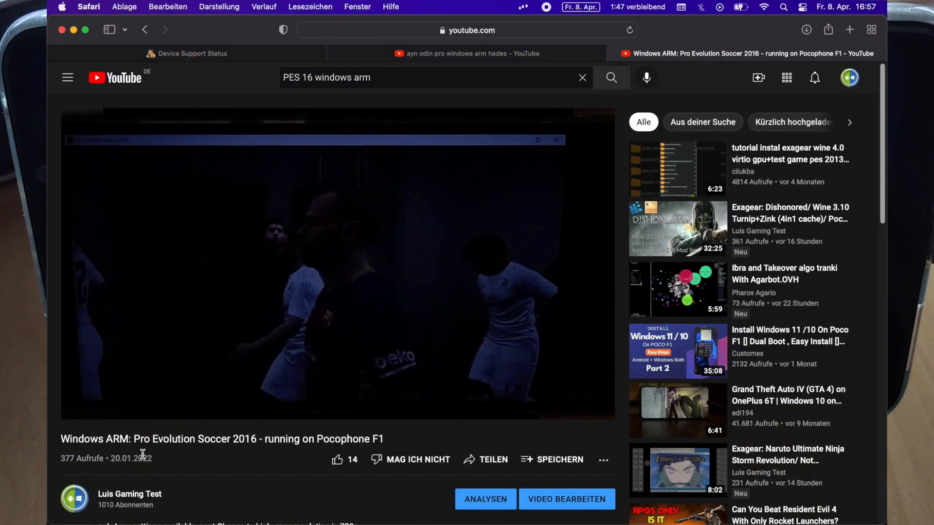
mouse_move(143, 447)
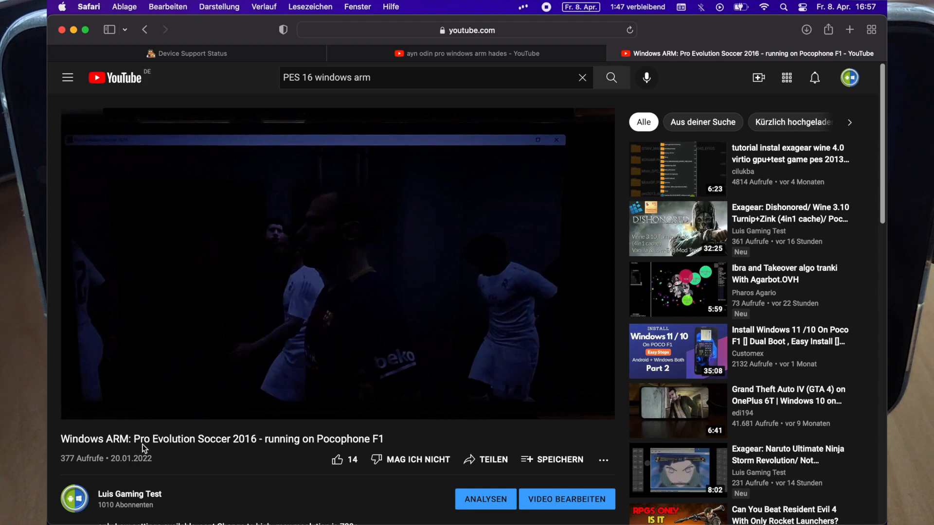
mouse_move(172, 391)
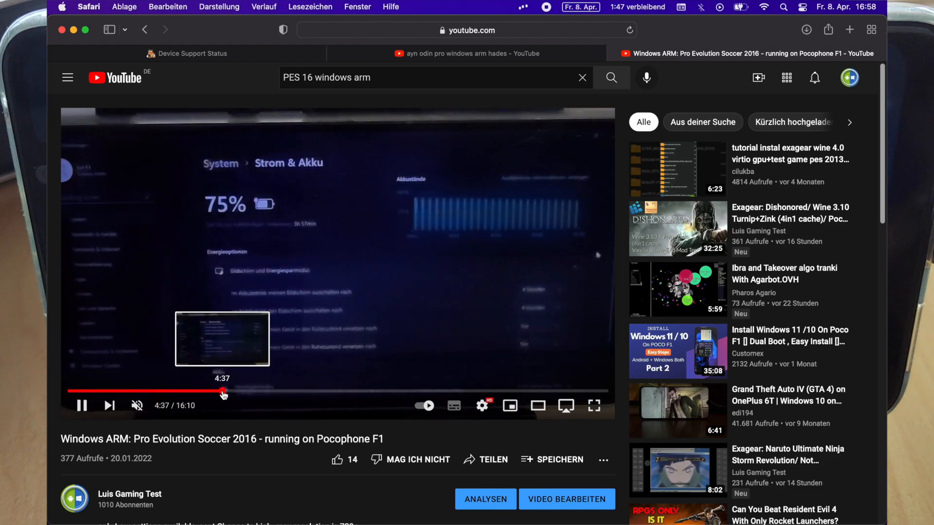
left_click(231, 392)
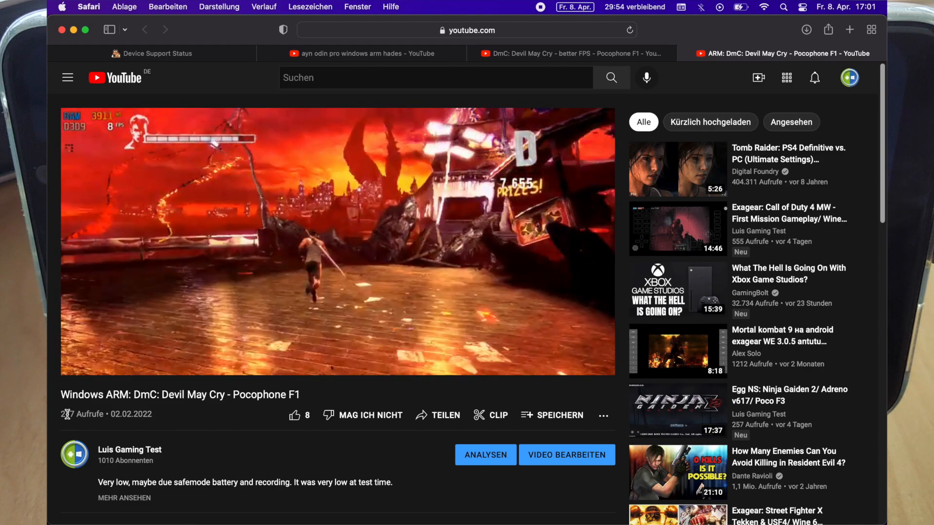
left_click(563, 53)
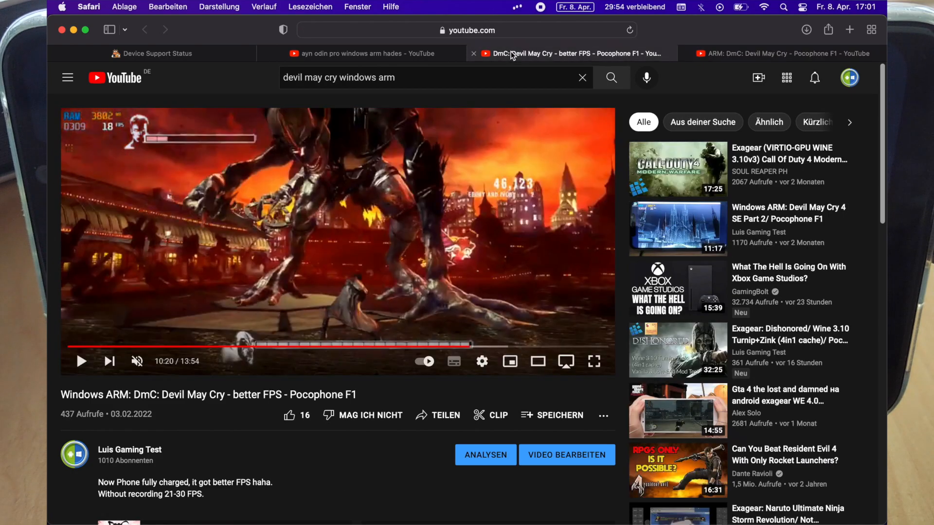